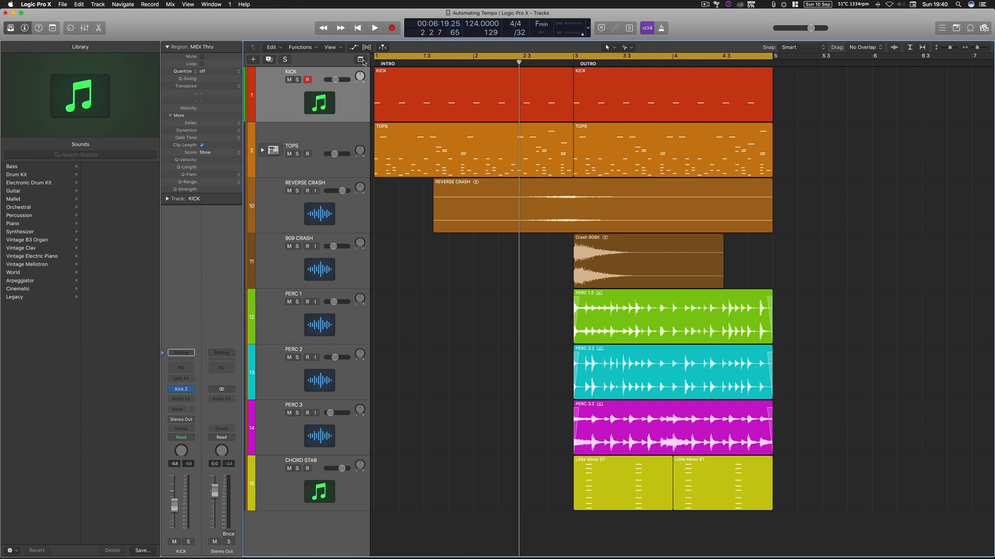
# Reveal the global tracks so the Tempo track sits above the arrangement.
pyautogui.click(360, 59)
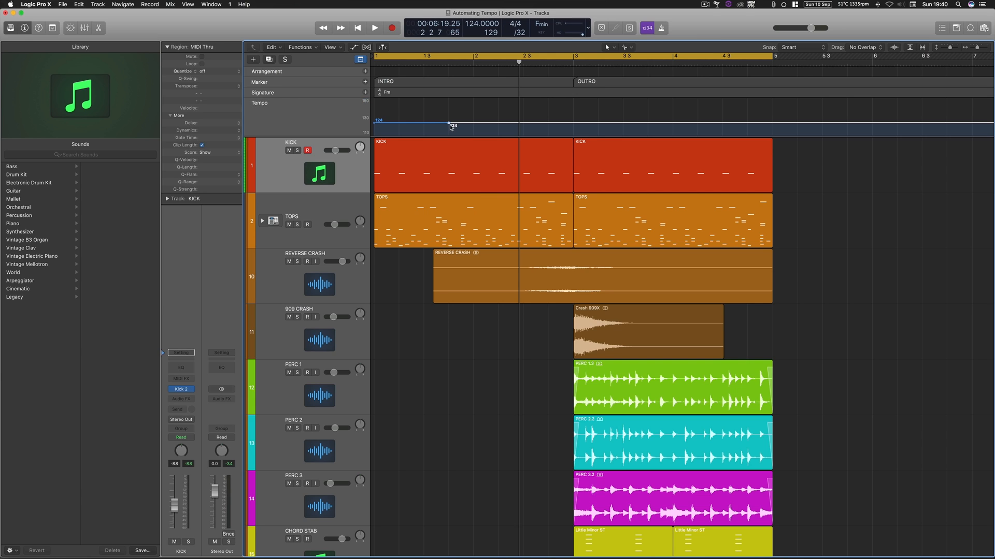
pyautogui.moveTo(472, 124)
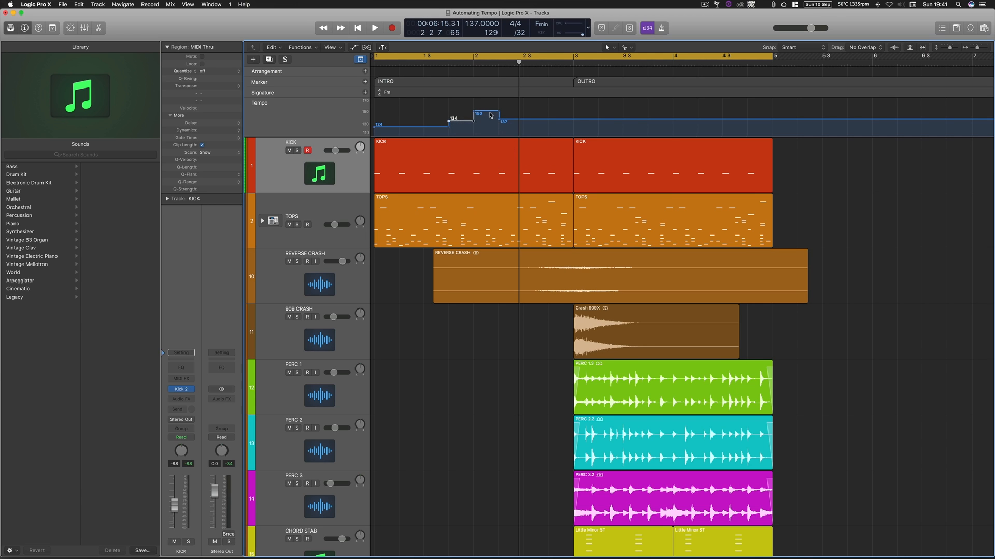
# Play back the song stepping from 133 BPM in the intro to 124 at bar 3.
pyautogui.click(374, 26)
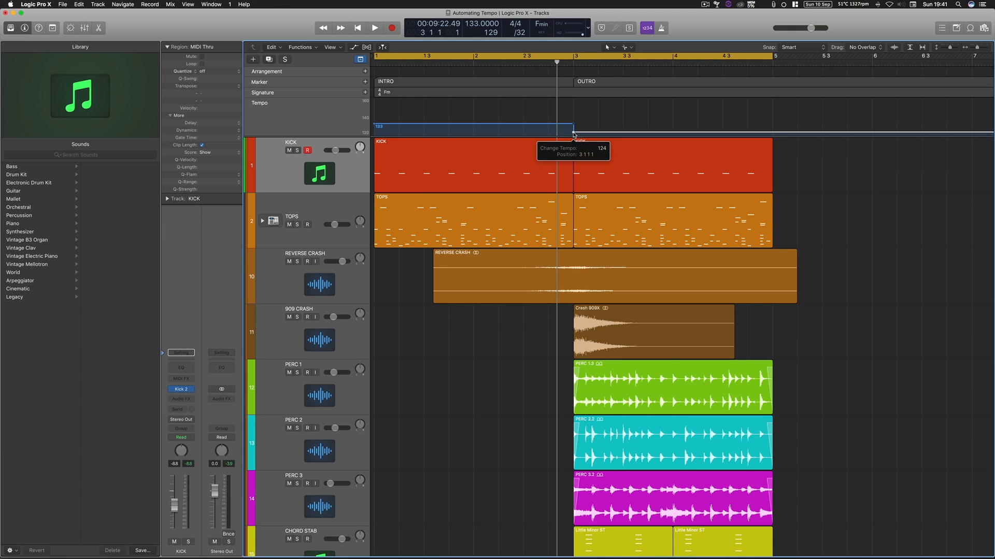
pyautogui.click(374, 27)
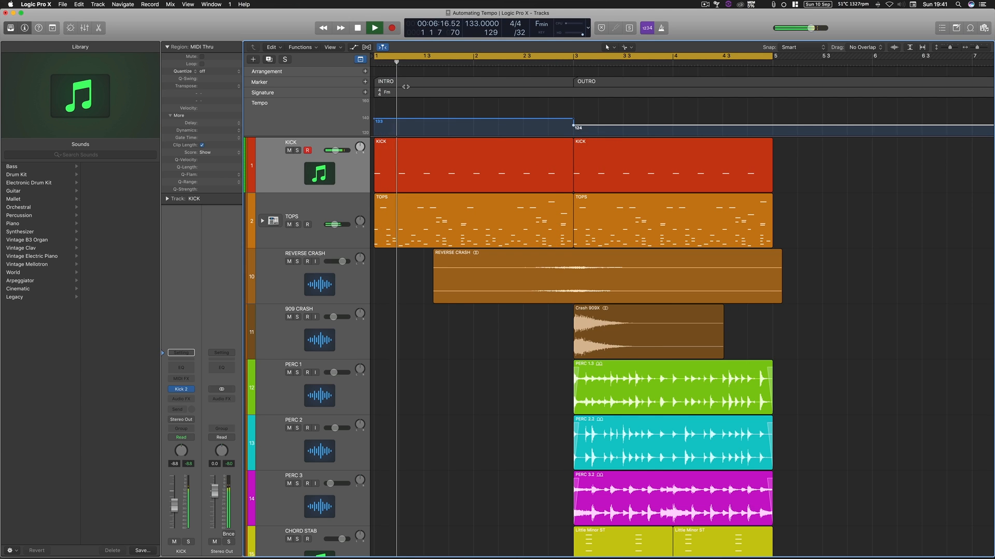